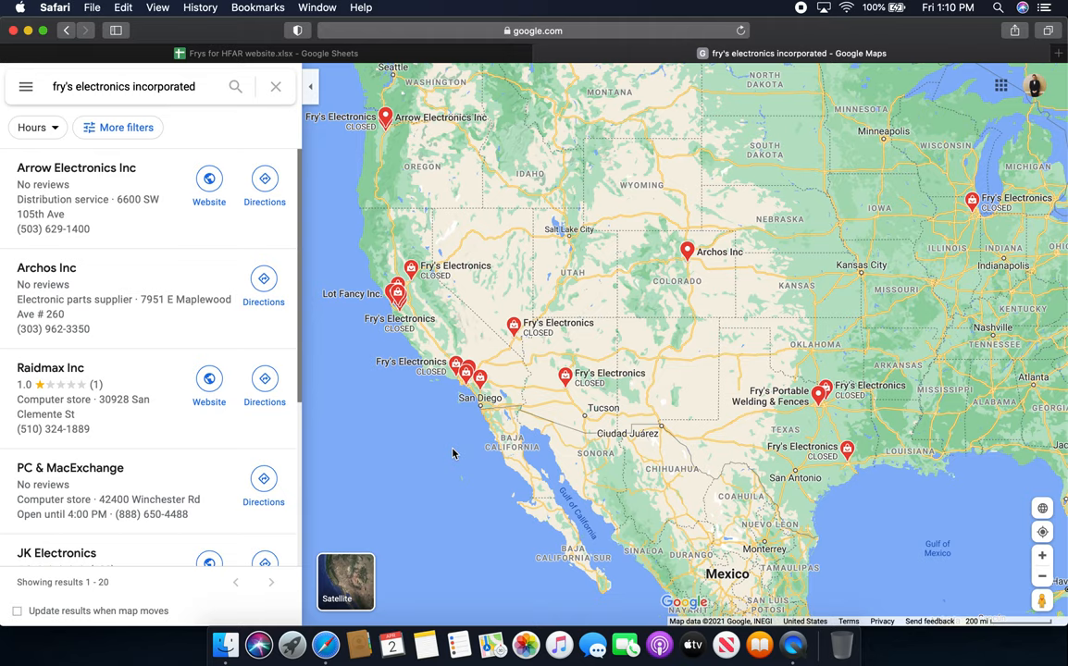
mouse_move(451, 182)
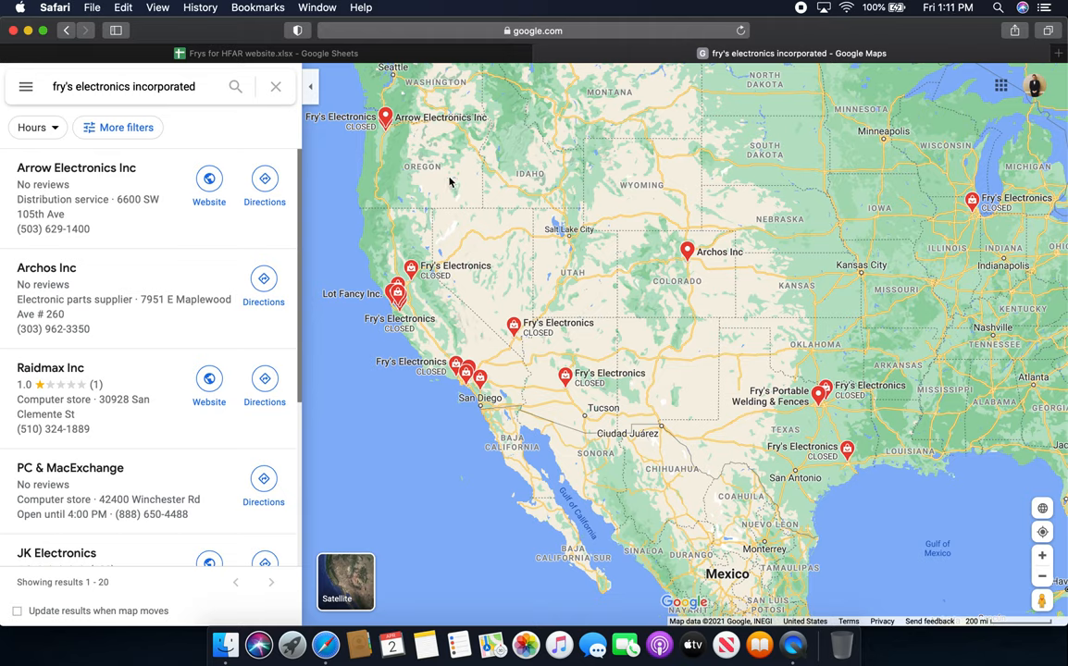
mouse_move(346, 225)
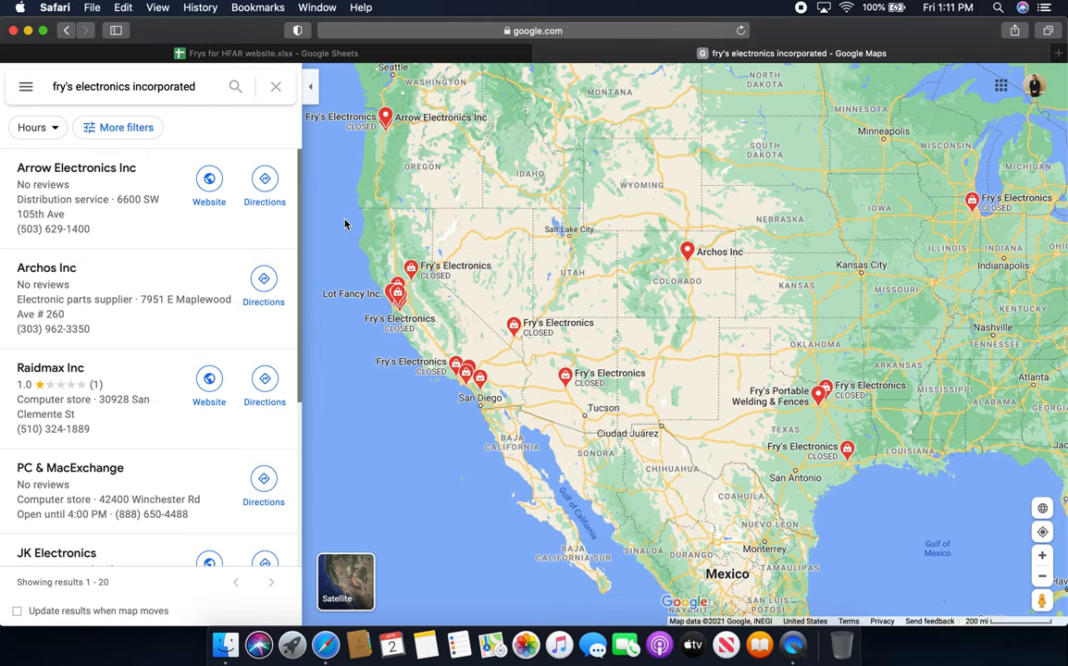
mouse_move(351, 190)
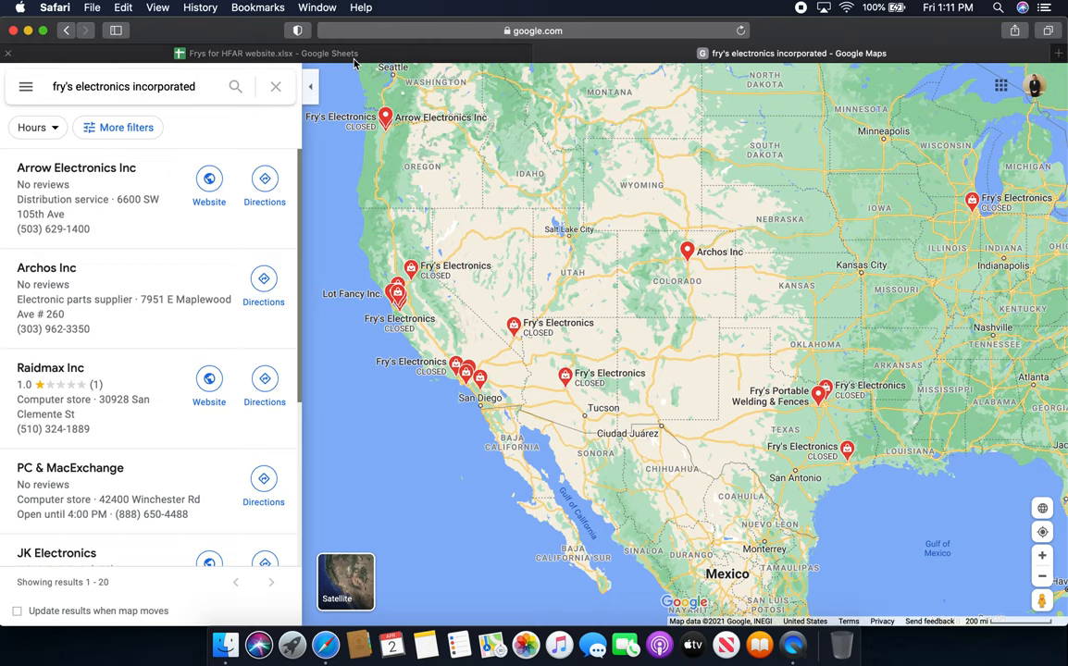
Step: Bring up the 'Frys for HFAR website' spreadsheet listing 22 Fry's store addresses
click(269, 53)
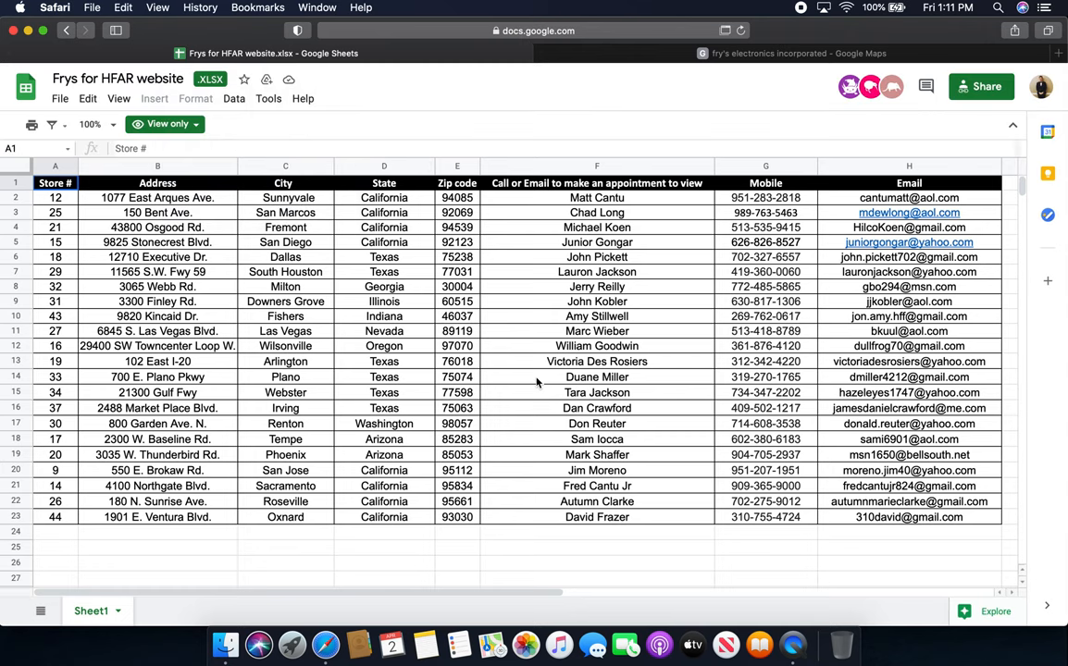
mouse_move(795, 230)
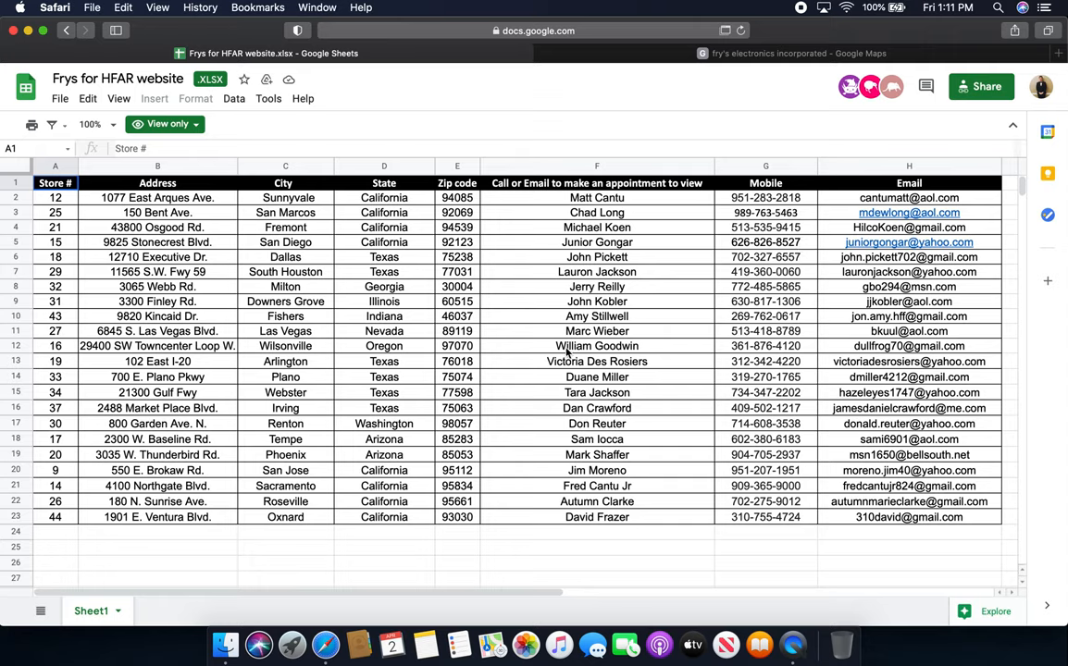
mouse_move(504, 119)
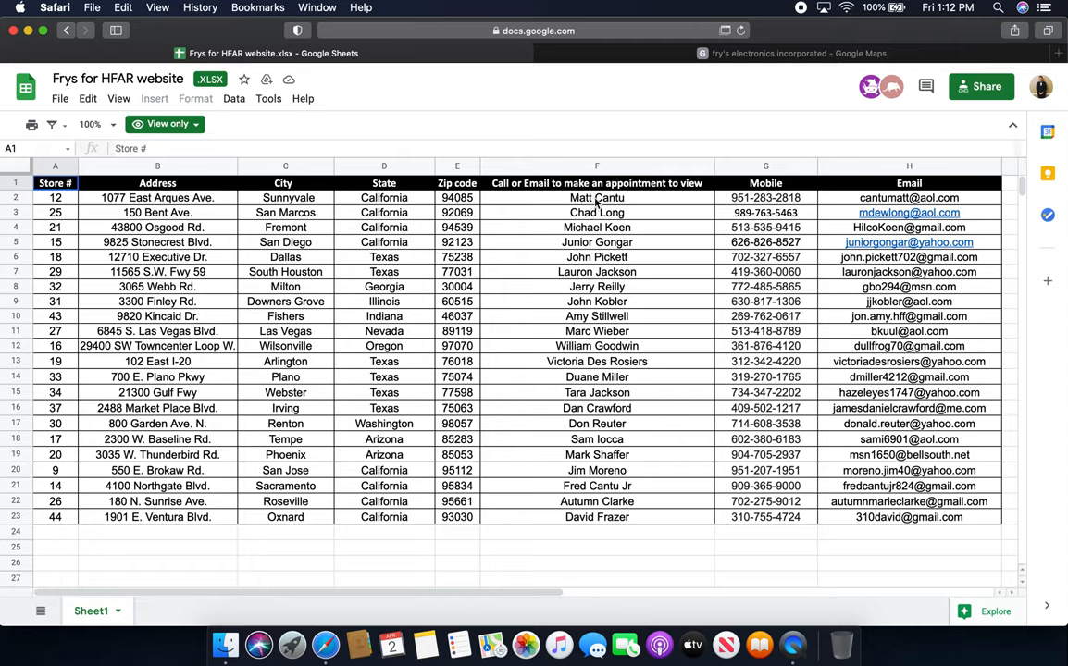
mouse_move(535, 209)
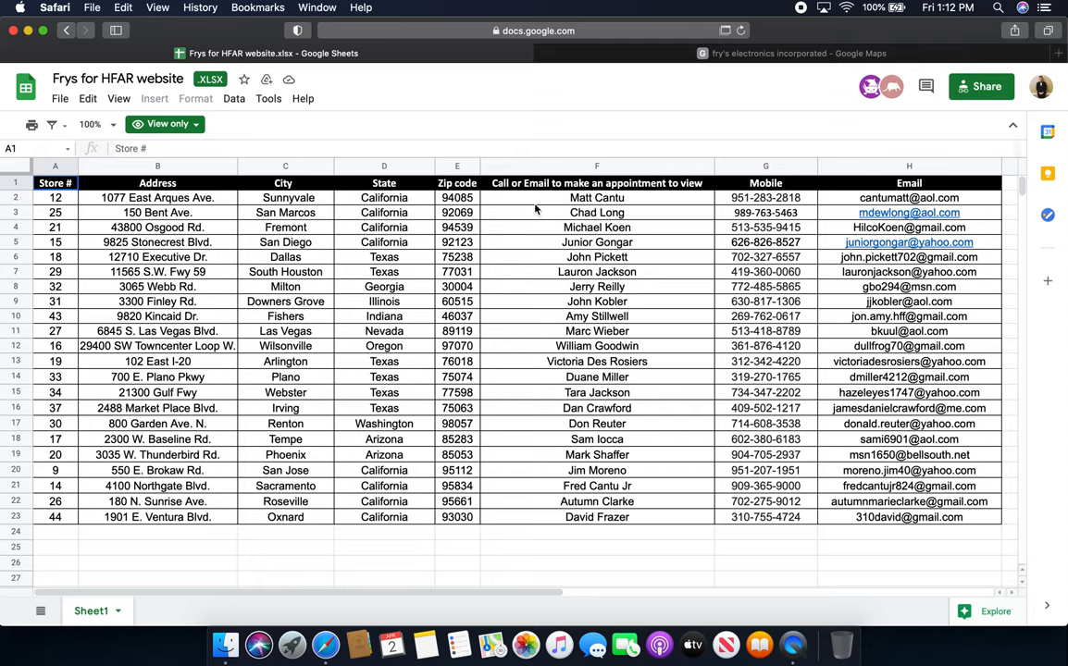
mouse_move(538, 121)
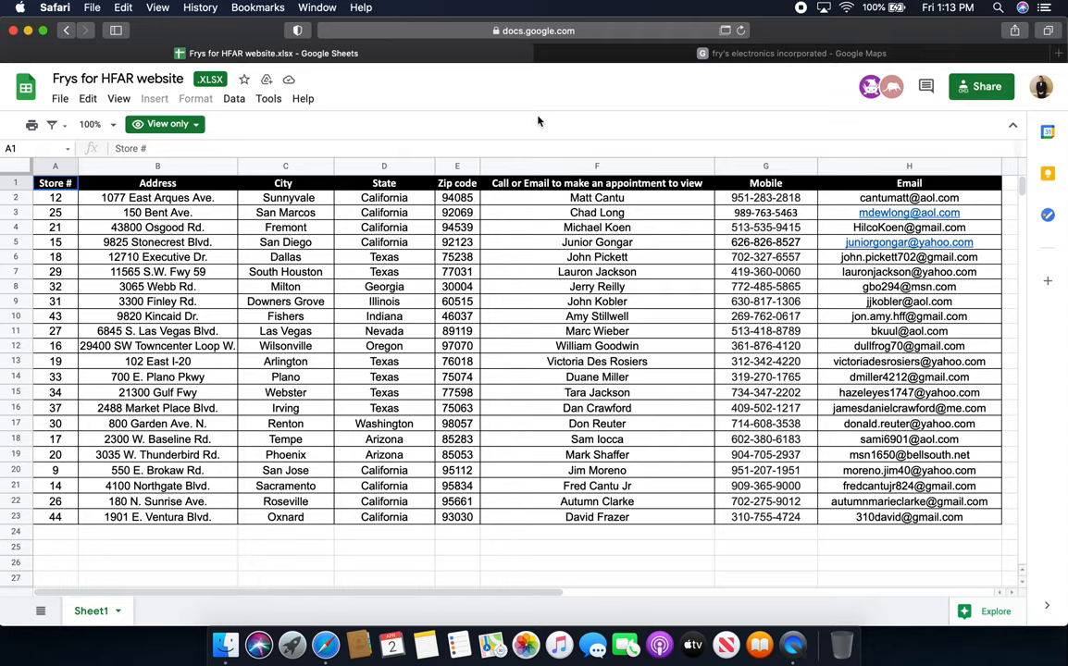
mouse_move(798, 202)
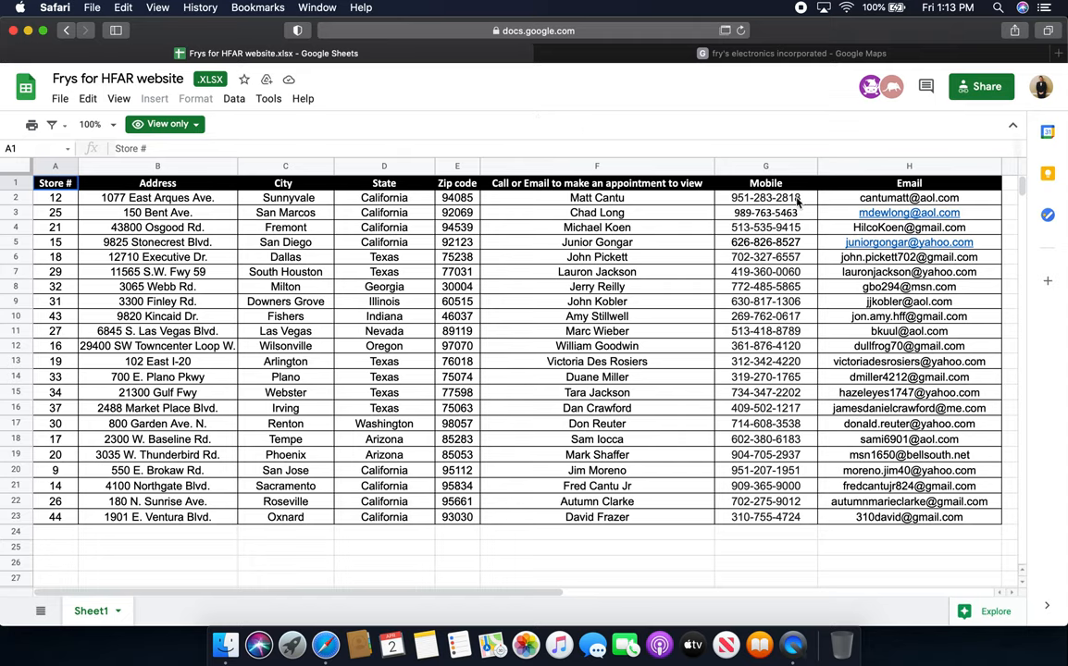
mouse_move(923, 396)
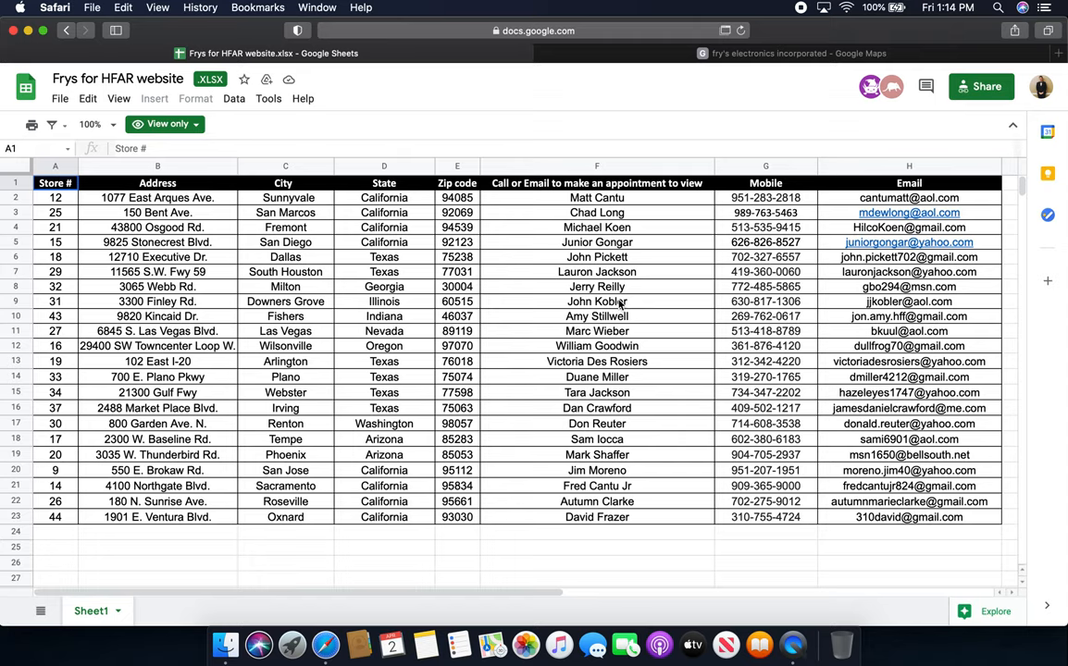
mouse_move(657, 110)
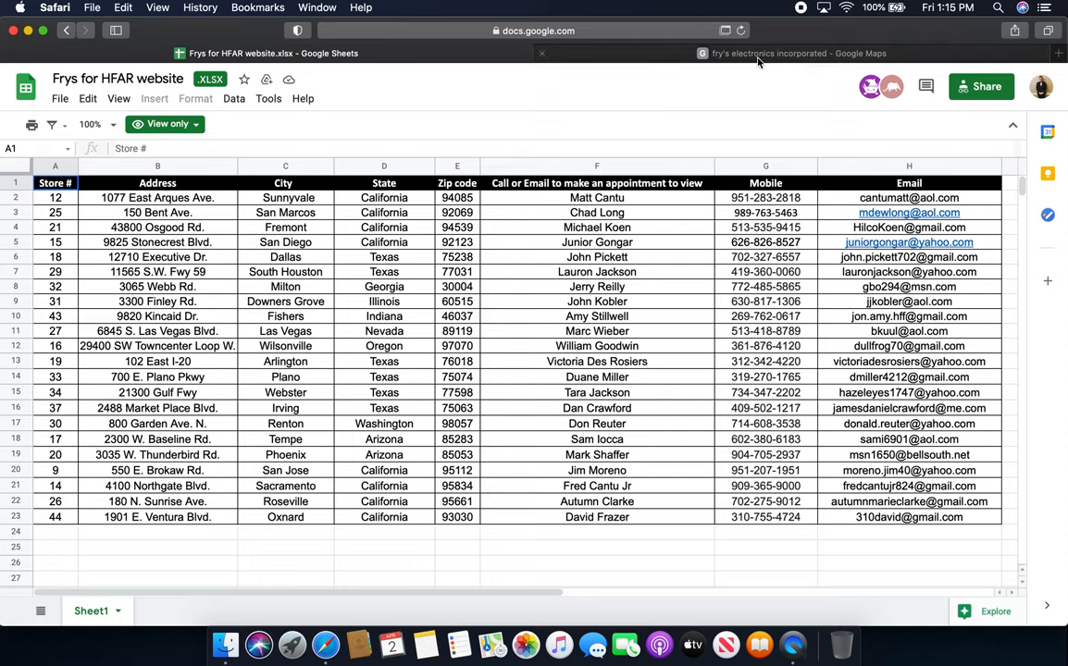
Step: Return to the Google Maps view of Fry's Electronics store pins
click(795, 53)
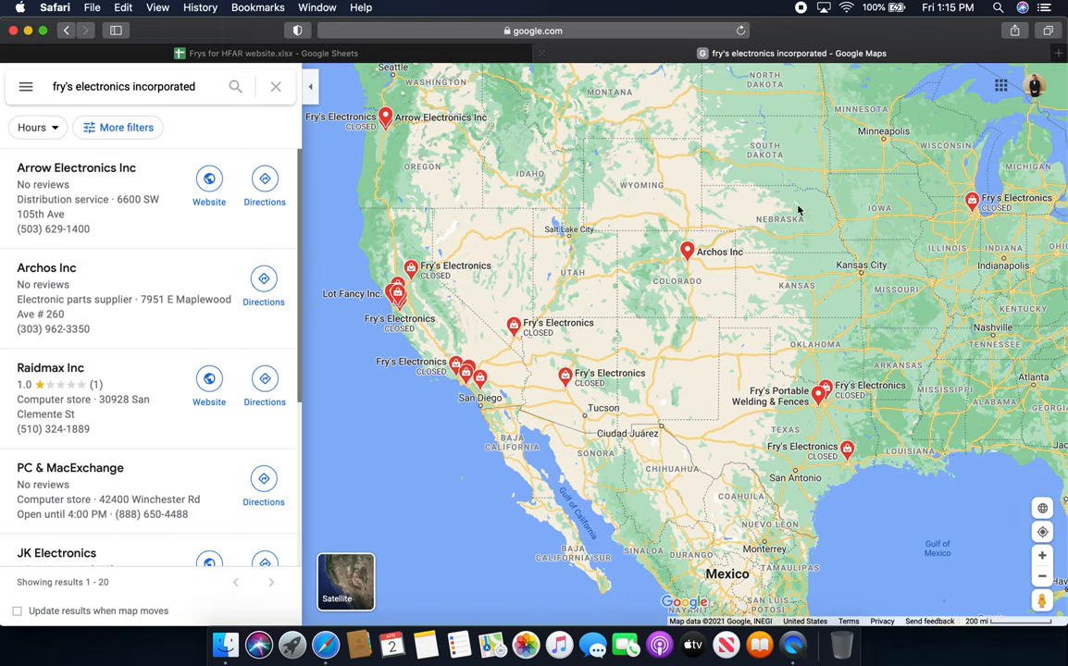